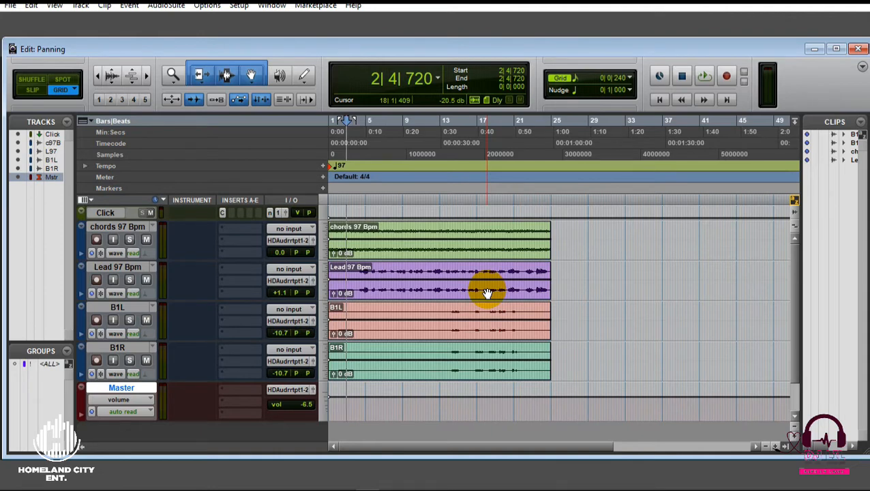
Show the Mix window for the panning session via the Window menu.
{"action": "left_click", "coordinate": [341, 128]}
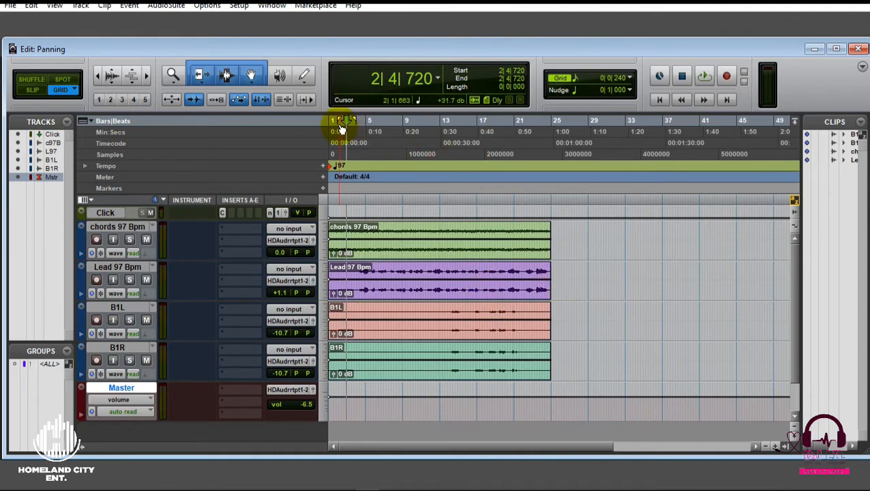
{"action": "mouse_move", "coordinate": [338, 123]}
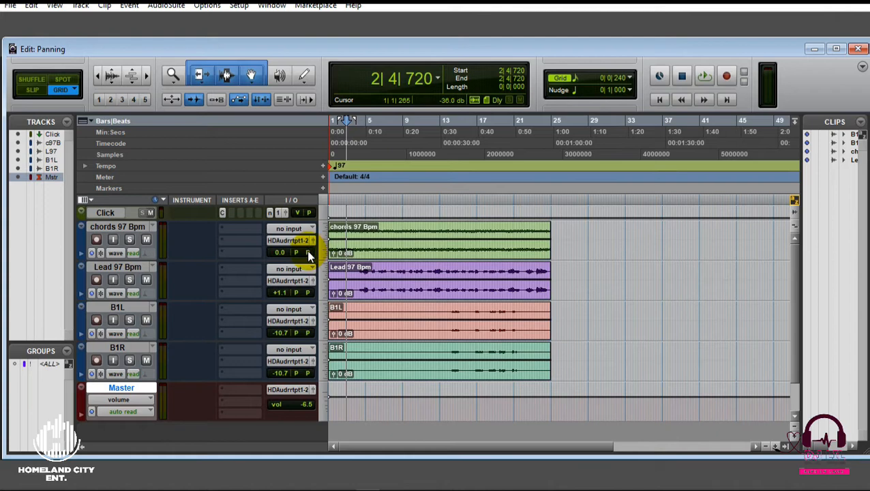
{"action": "mouse_move", "coordinate": [286, 258]}
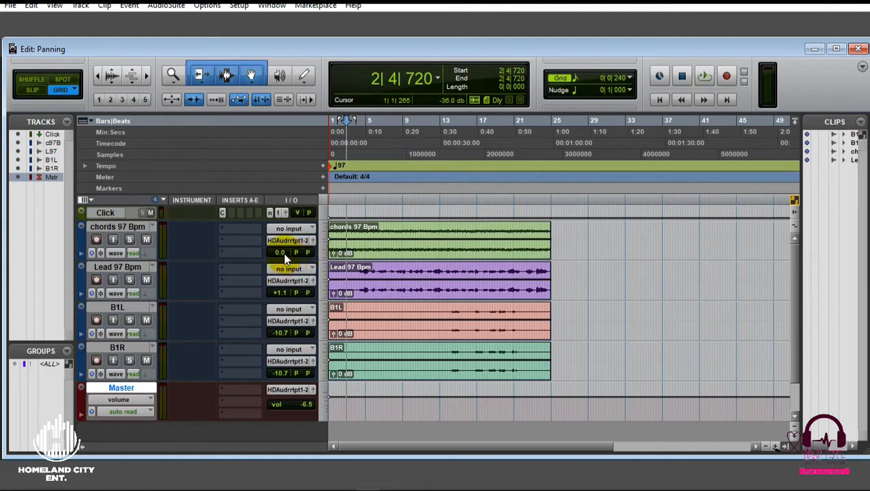
{"action": "mouse_move", "coordinate": [296, 251]}
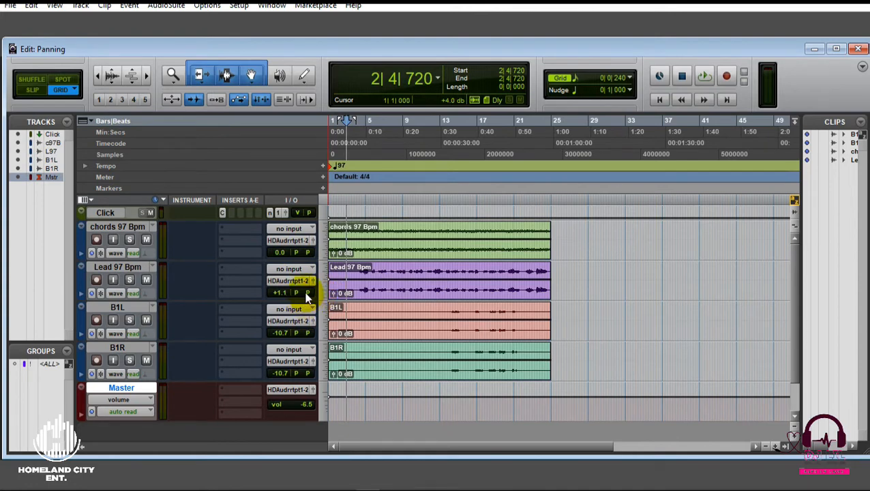
{"action": "mouse_move", "coordinate": [308, 292]}
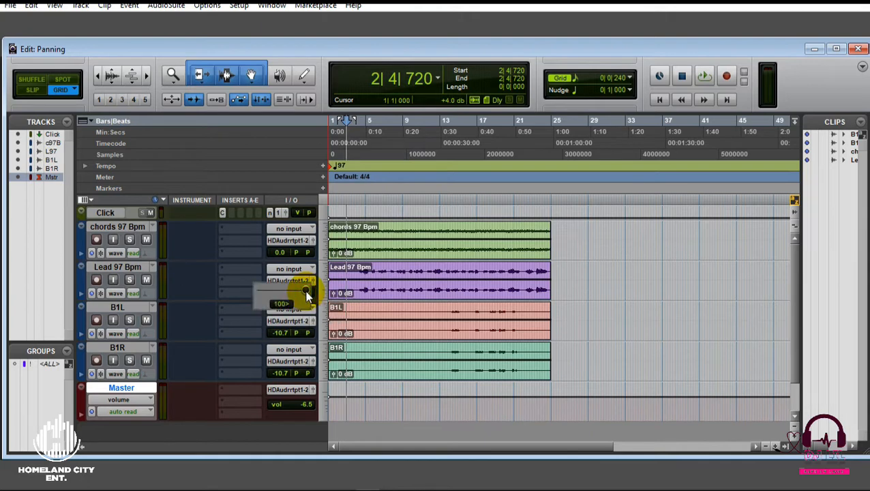
{"action": "left_click_drag", "start_coordinate": [306, 291], "coordinate": [296, 297]}
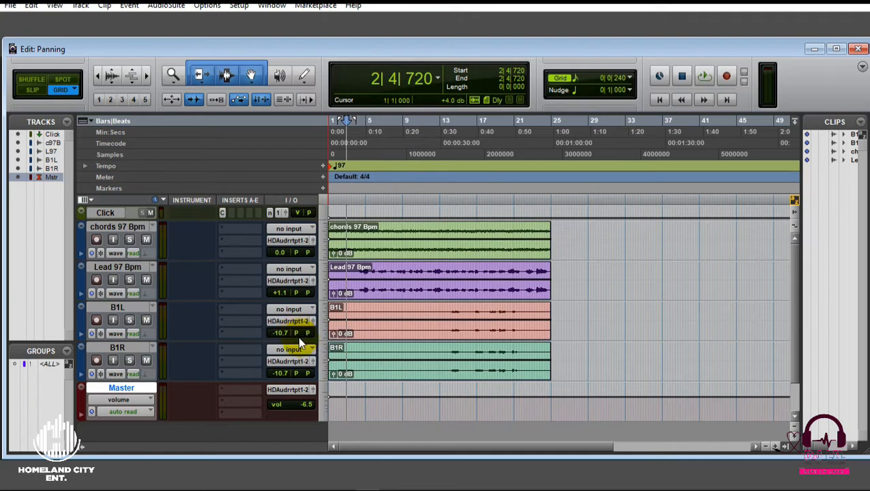
{"action": "mouse_move", "coordinate": [295, 339]}
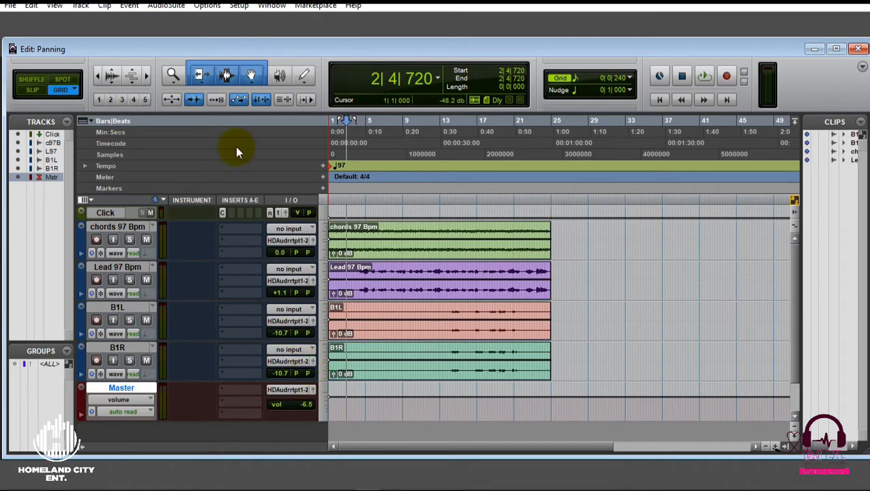
{"action": "left_click", "coordinate": [270, 6]}
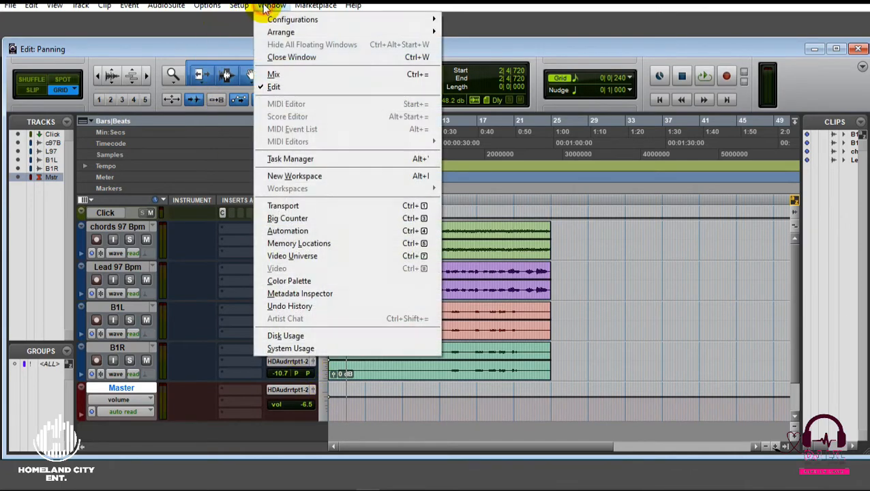
{"action": "mouse_move", "coordinate": [293, 73]}
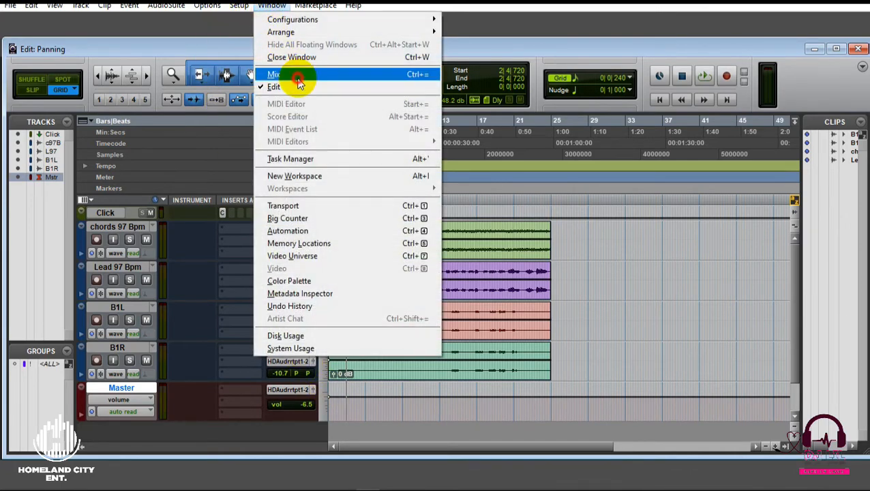
{"action": "left_click", "coordinate": [273, 74]}
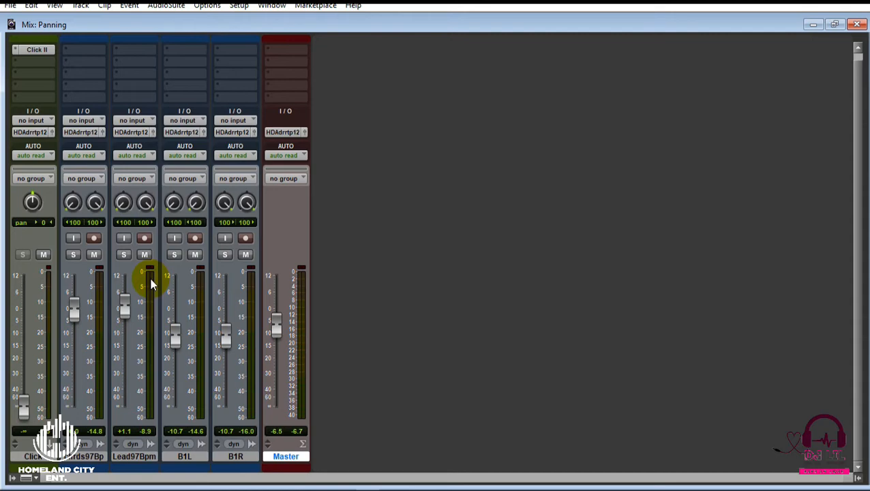
Set B1L's right pan to 51 and B1R's left pan to 43.
{"action": "left_click", "coordinate": [144, 255]}
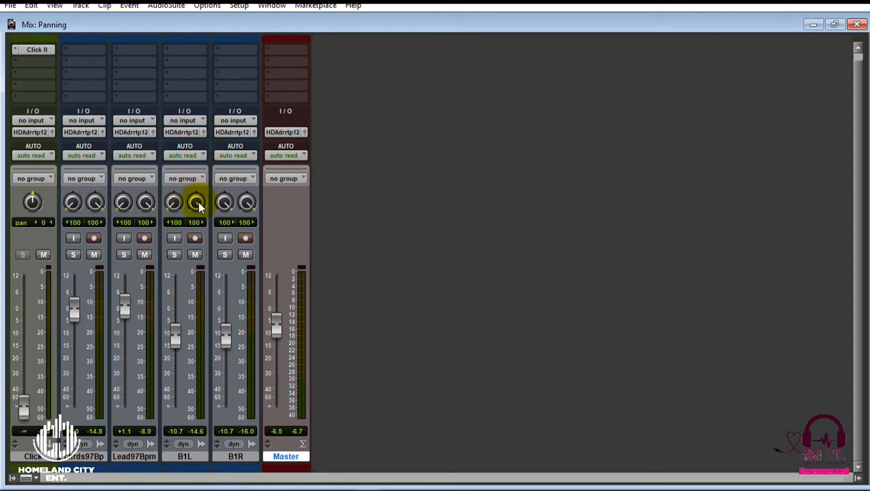
{"action": "left_click_drag", "start_coordinate": [196, 201], "coordinate": [197, 206]}
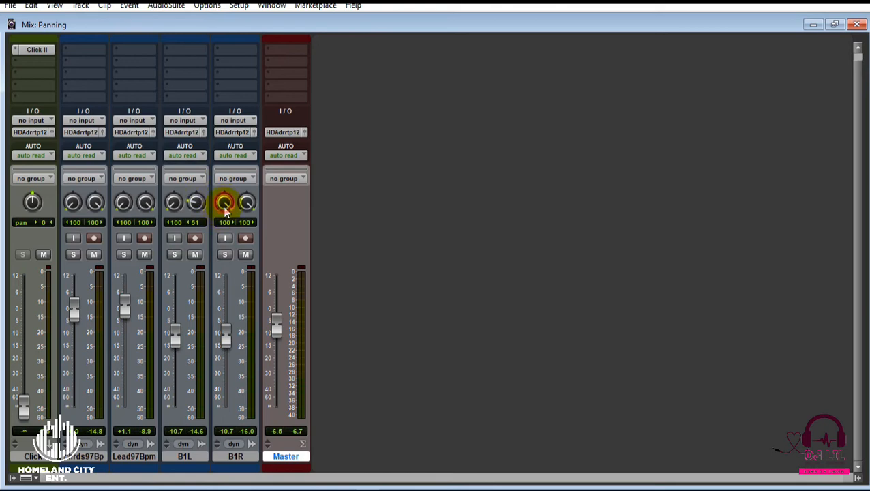
{"action": "left_click_drag", "start_coordinate": [225, 202], "coordinate": [225, 219]}
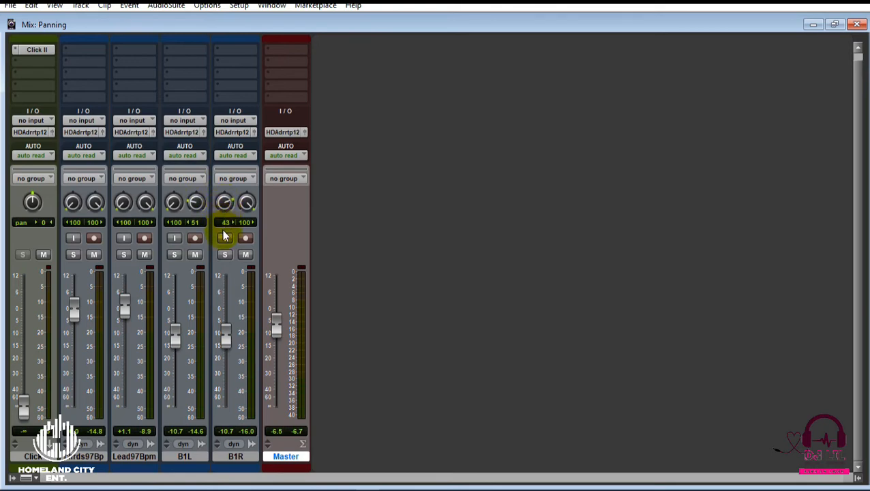
{"action": "left_click", "coordinate": [195, 237]}
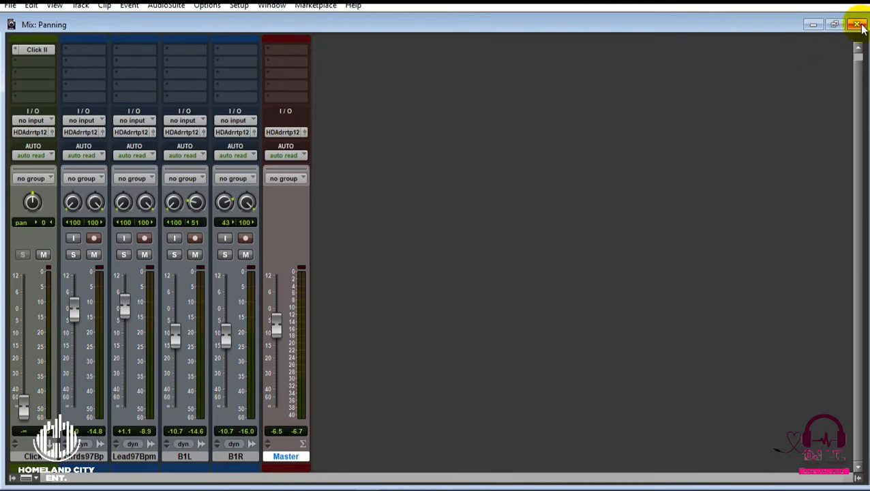
Close the mixer and select the B1R clip in the Edit window for playback.
{"action": "left_click", "coordinate": [858, 25]}
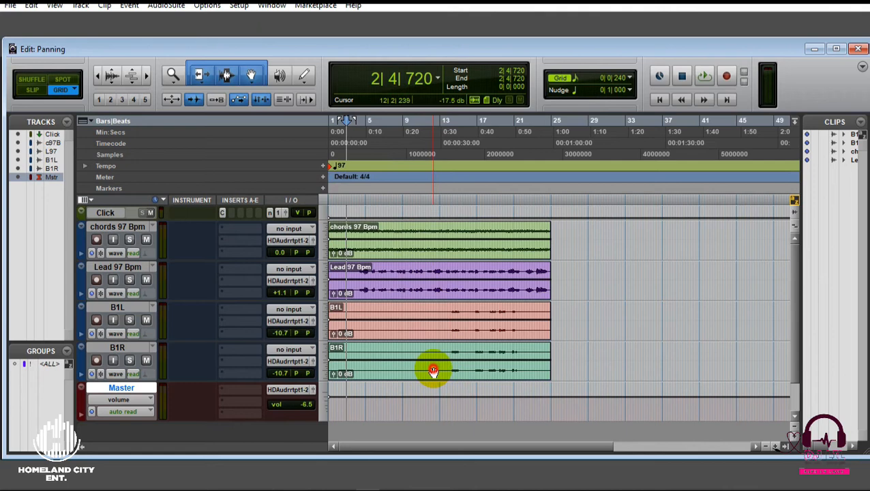
{"action": "left_click", "coordinate": [704, 77]}
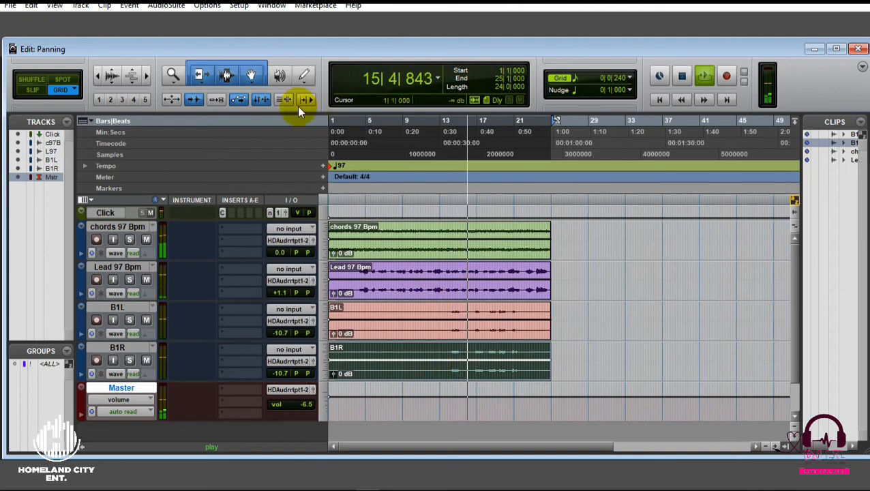
Reopen the Mix window during playback and narrow B1L's pan to 66.
{"action": "left_click", "coordinate": [271, 5]}
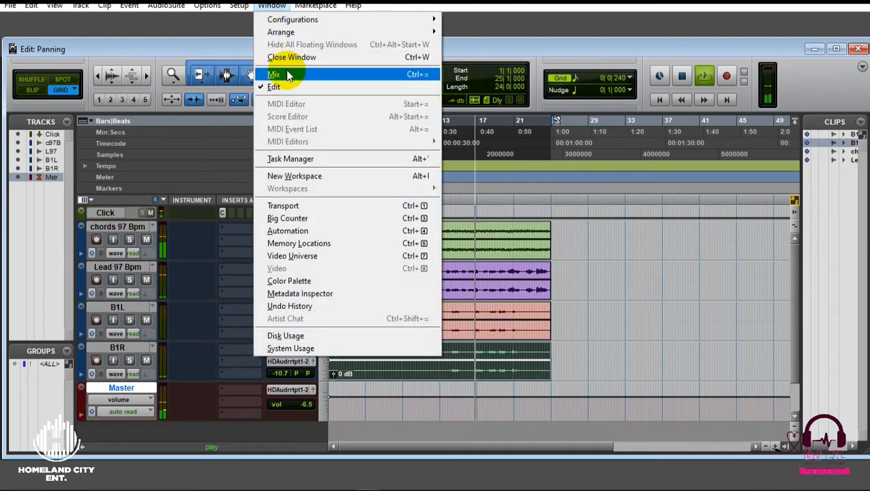
{"action": "left_click", "coordinate": [272, 74]}
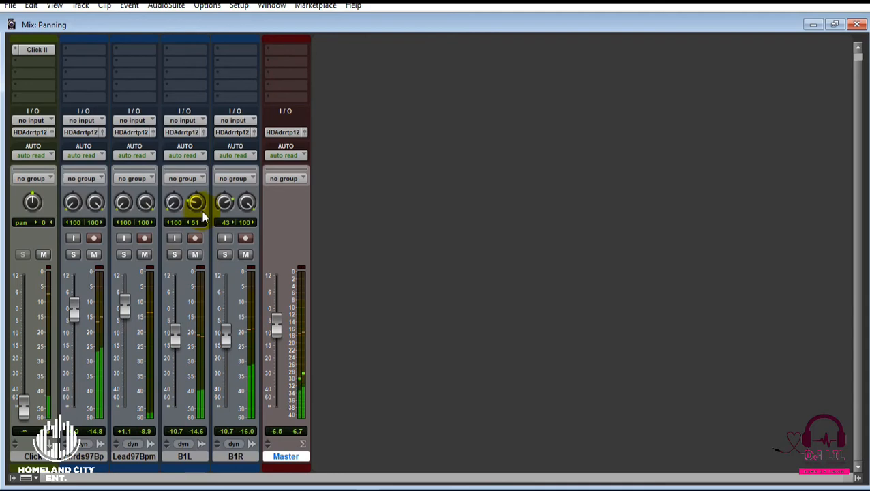
{"action": "left_click_drag", "start_coordinate": [235, 202], "coordinate": [226, 202]}
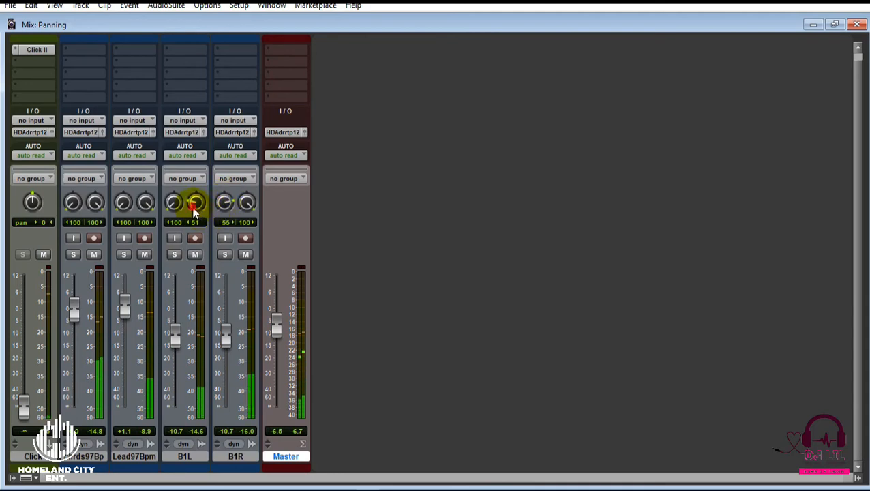
Narrow B1R's pan to 67 and lower the B1L fader slightly.
{"action": "left_click_drag", "start_coordinate": [194, 202], "coordinate": [225, 202]}
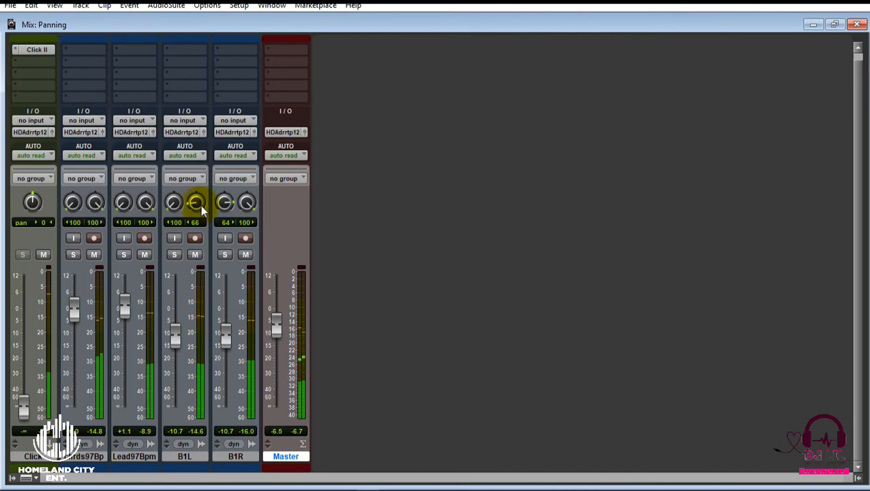
{"action": "left_click_drag", "start_coordinate": [225, 202], "coordinate": [227, 198]}
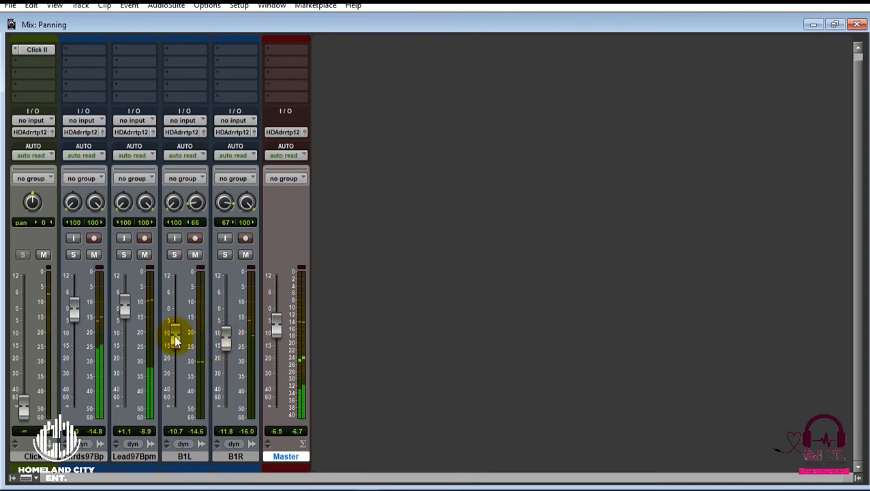
{"action": "left_click_drag", "start_coordinate": [175, 334], "coordinate": [175, 343]}
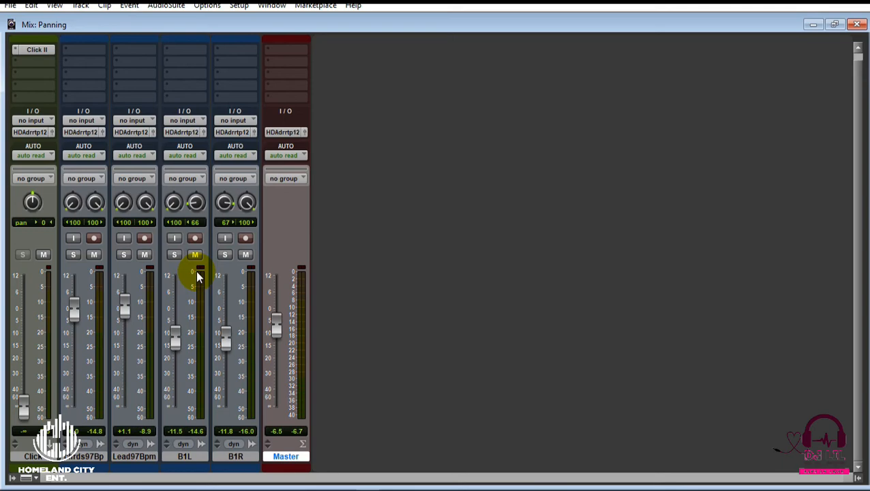
{"action": "left_click", "coordinate": [195, 253]}
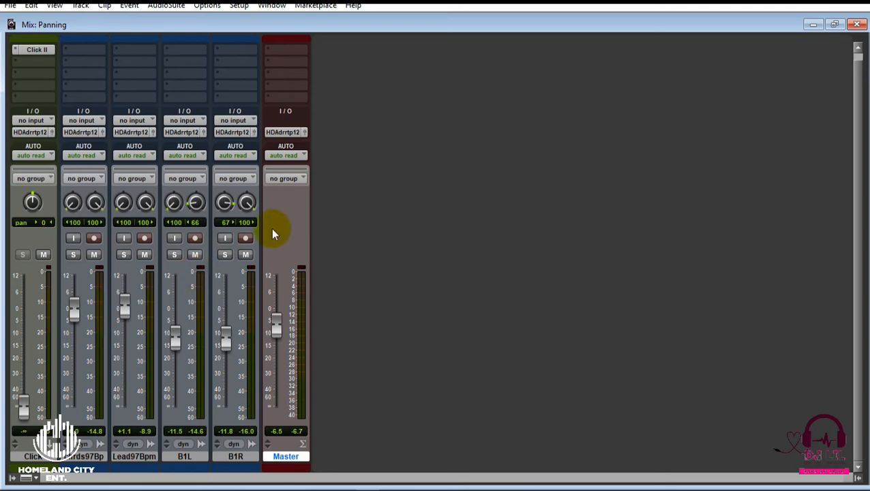
{"action": "mouse_move", "coordinate": [280, 218]}
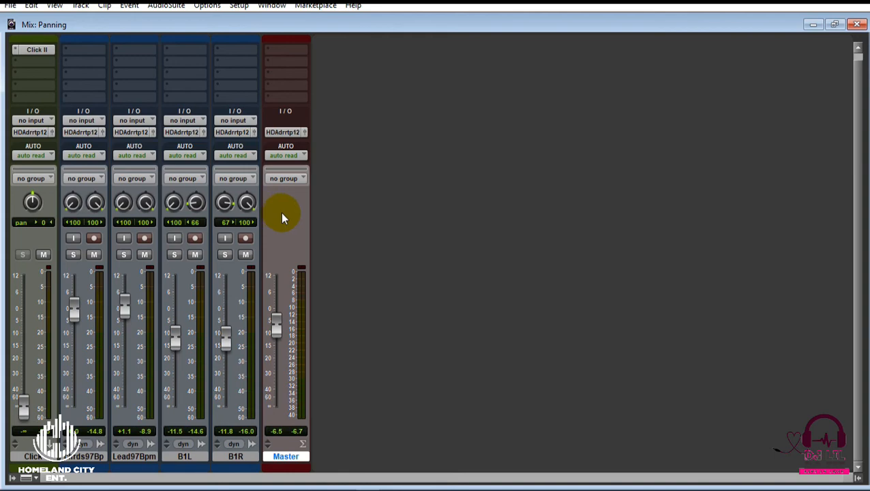
{"action": "mouse_move", "coordinate": [234, 134]}
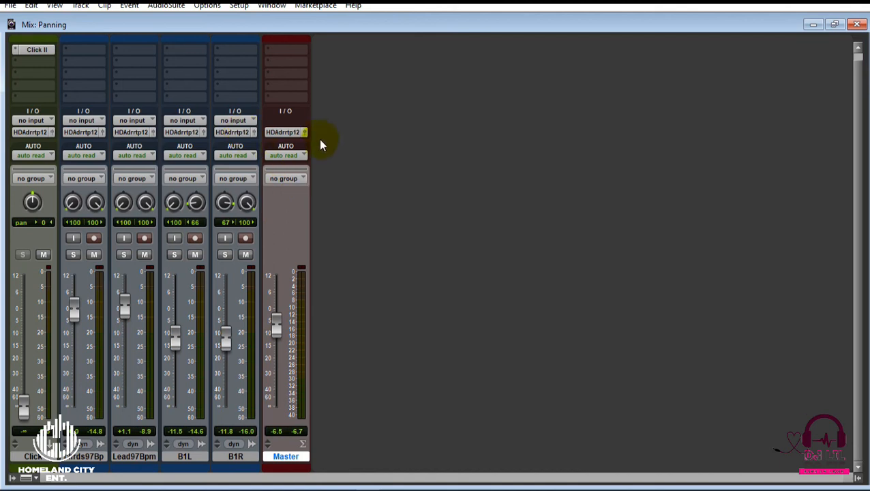
{"action": "mouse_move", "coordinate": [308, 153]}
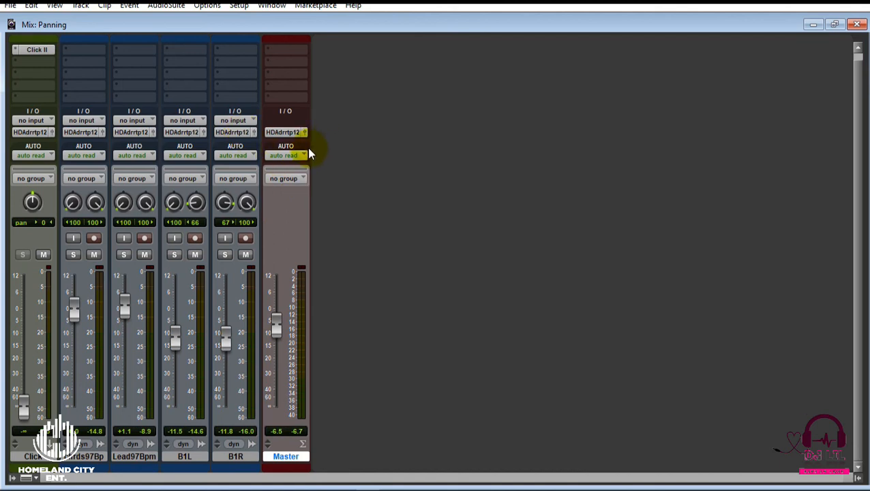